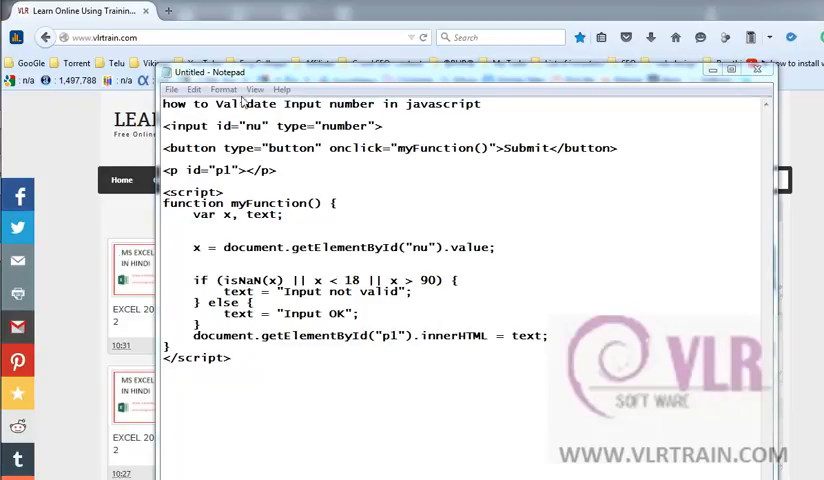
# - Launch forms.html in Firefox from the Notepad++ Run menu
pyautogui.press('ctrl+a')
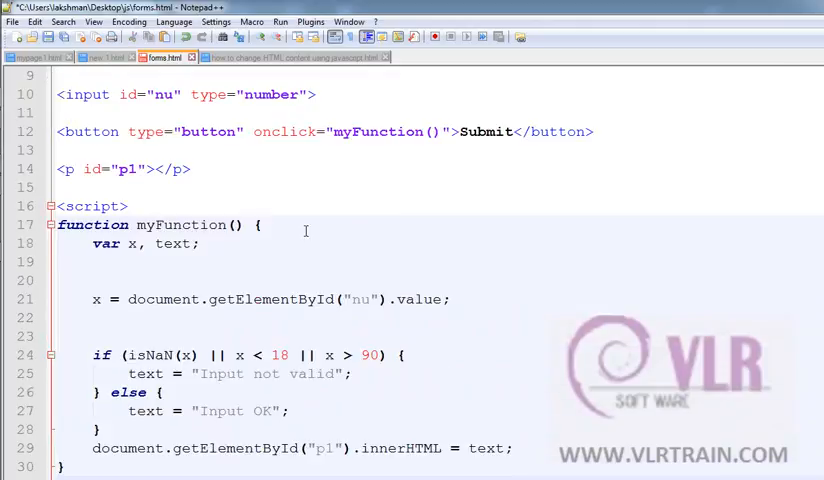
pyautogui.click(281, 21)
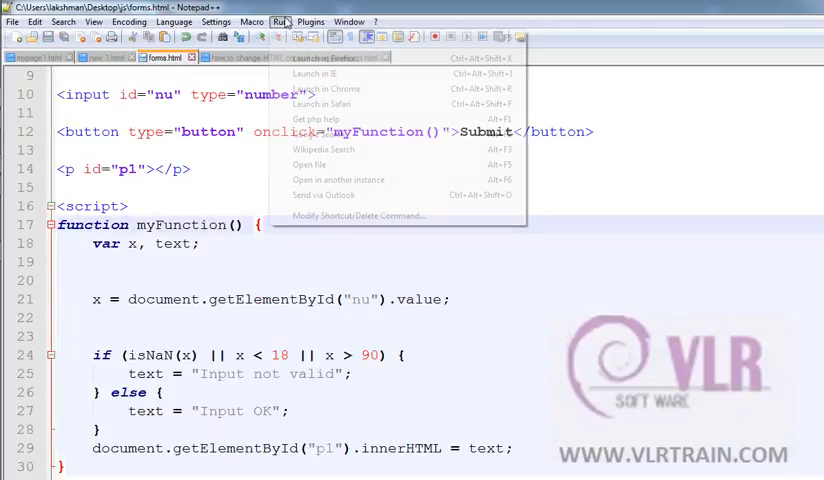
pyautogui.click(335, 59)
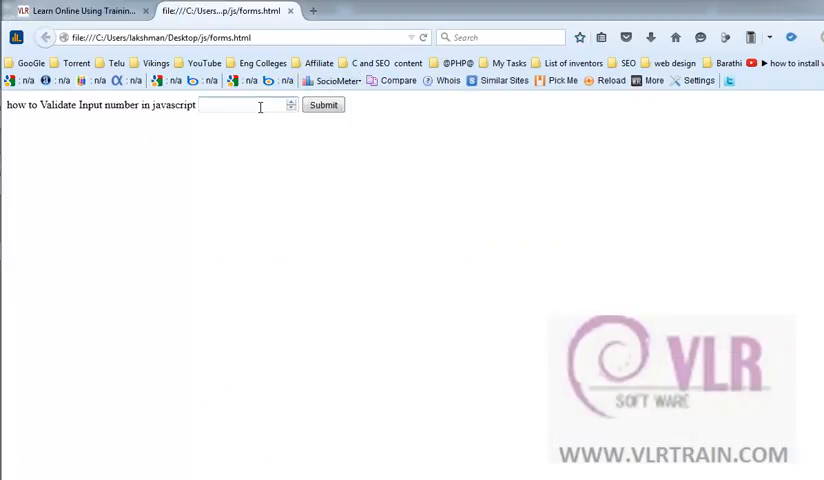
# - Submit 33, 1 and the letter t in the number box to check the validation messages
pyautogui.write('33')
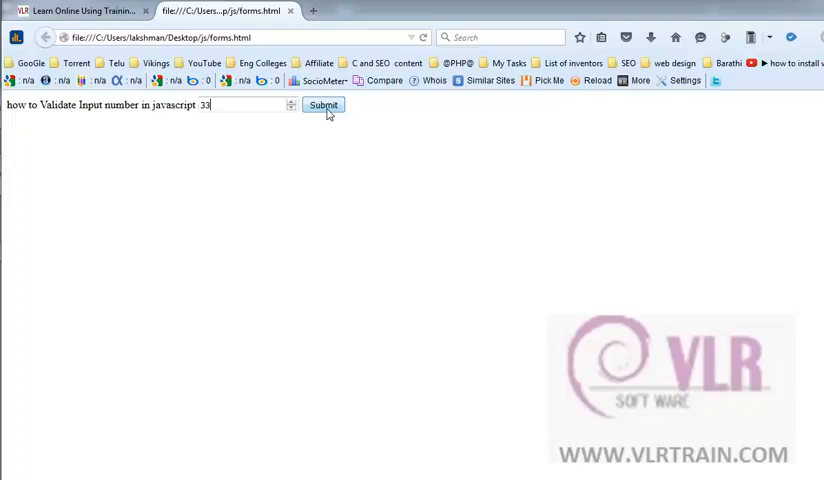
pyautogui.click(323, 104)
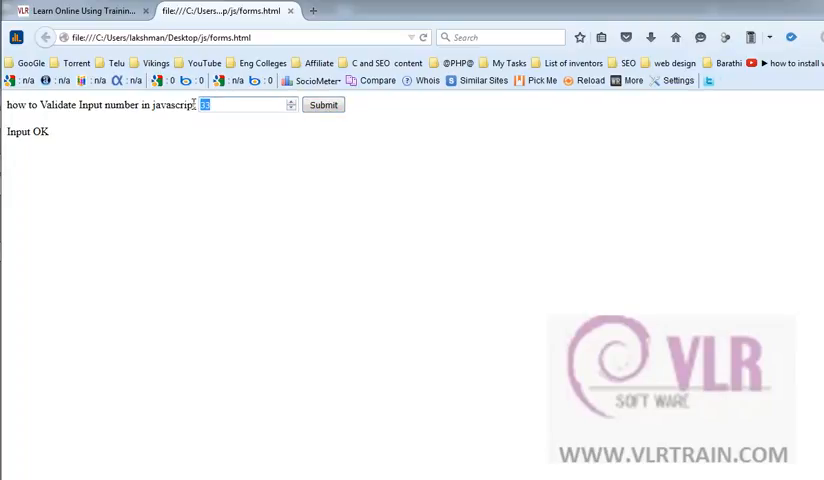
pyautogui.write('1')
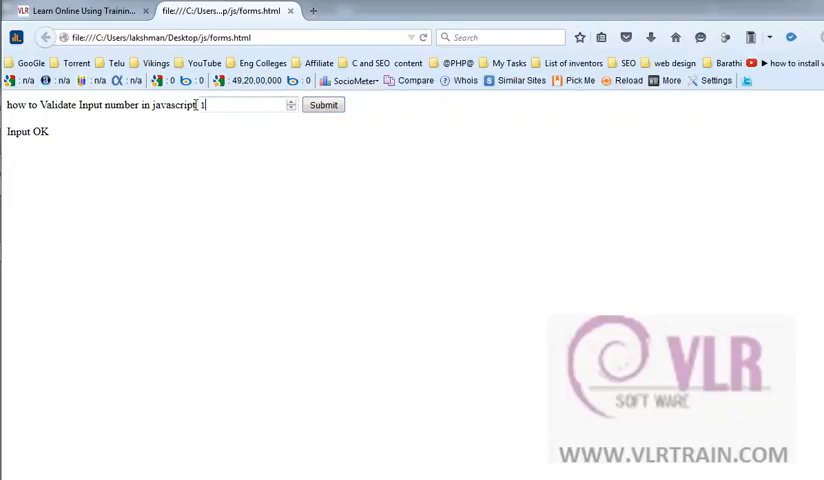
pyautogui.click(322, 104)
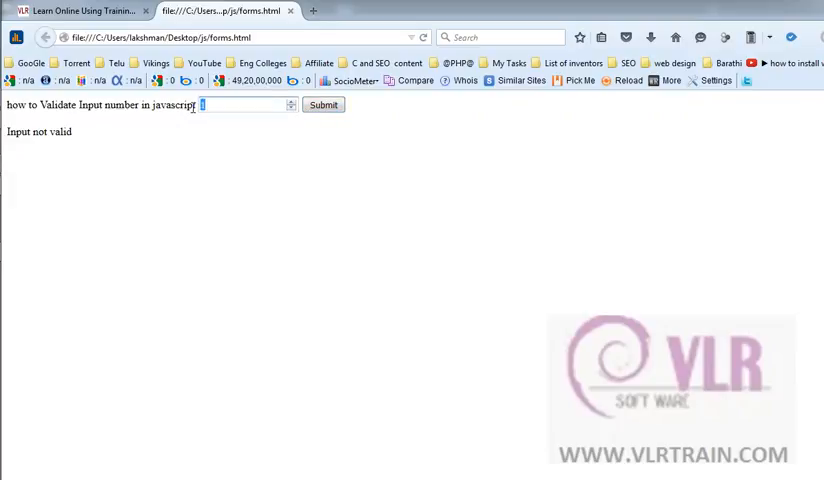
pyautogui.write('t')
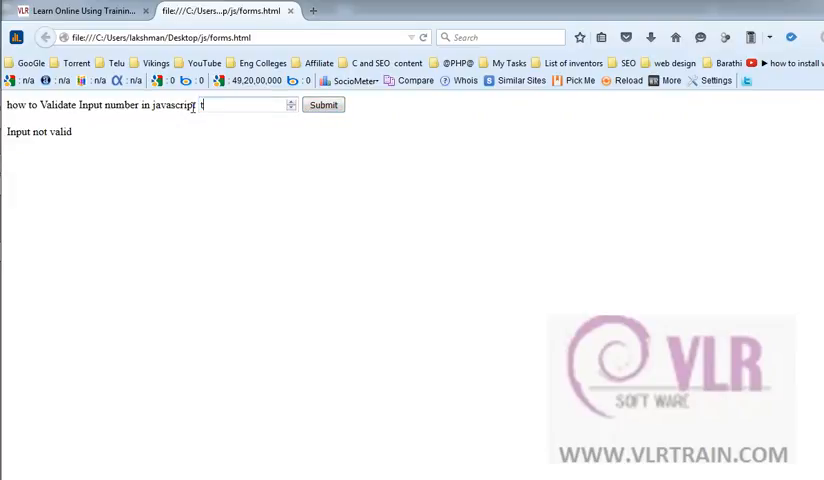
pyautogui.click(245, 105)
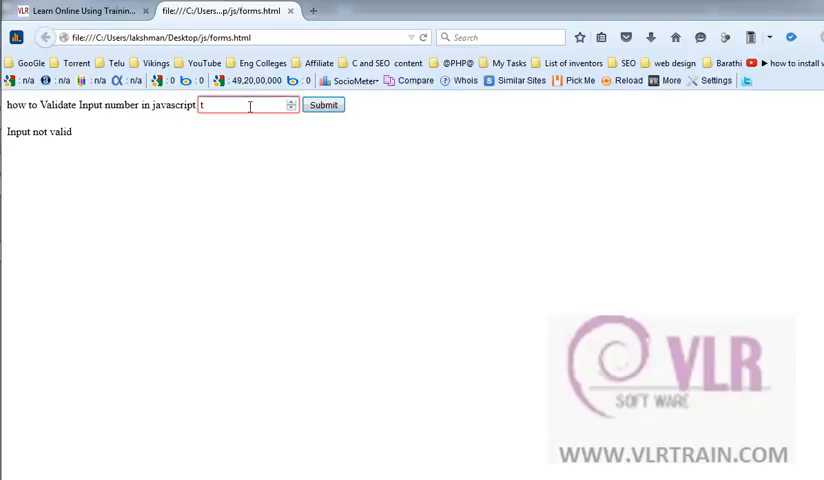
pyautogui.click(322, 104)
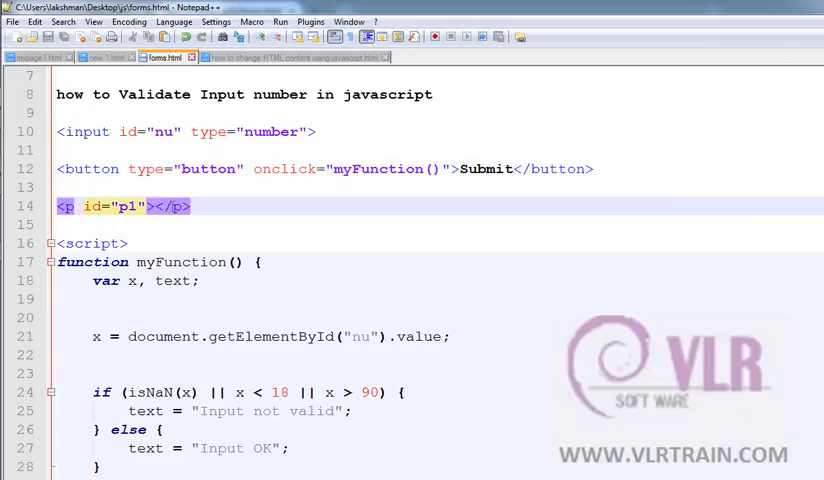
# - Review the script's variable x, then submit 6 in Firefox to get 'Input not valid'
pyautogui.scroll(-3)
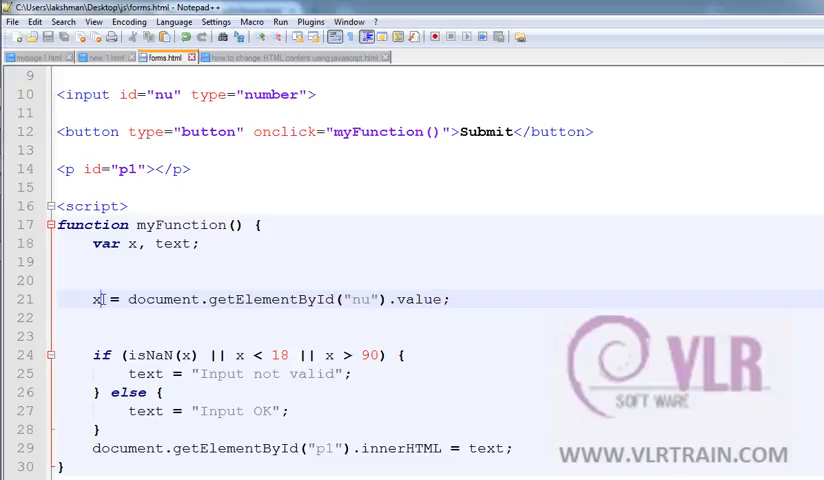
pyautogui.doubleClick(155, 354)
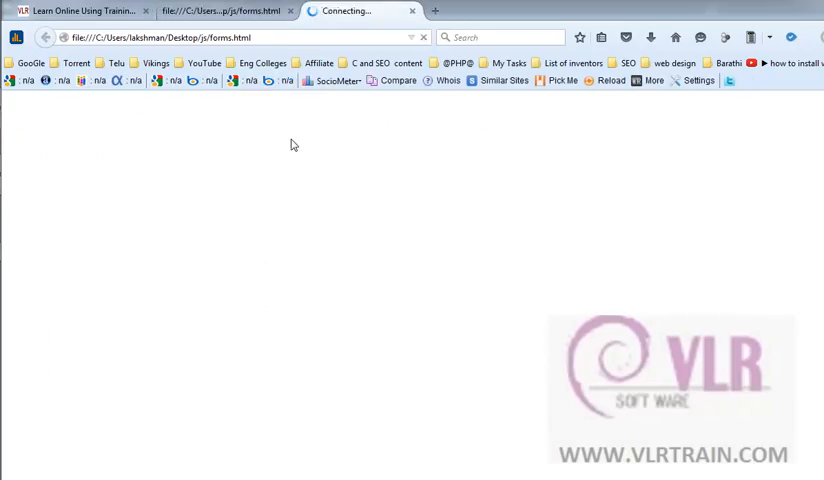
pyautogui.write('6')
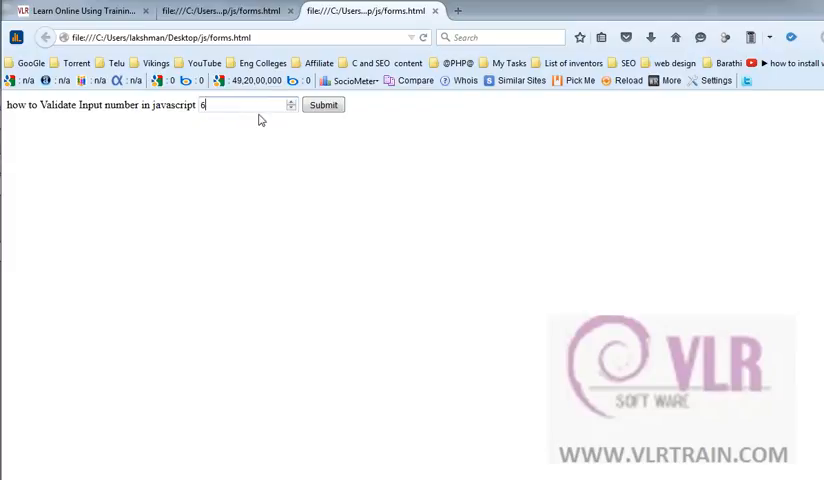
pyautogui.click(323, 104)
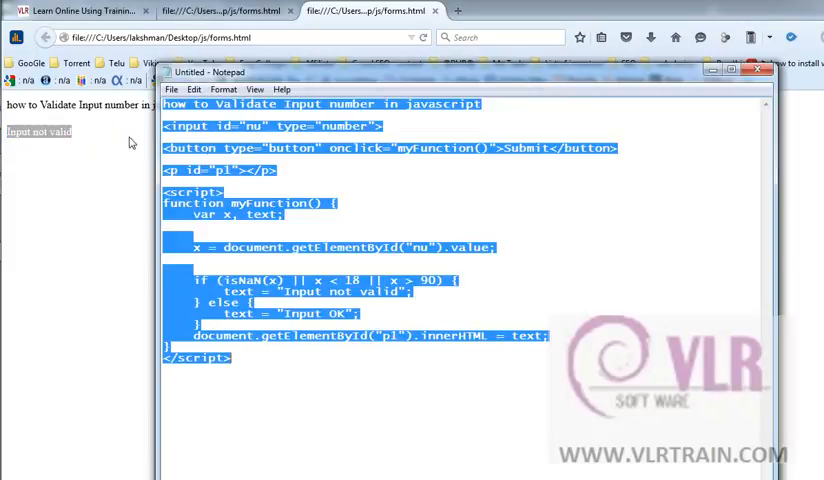
pyautogui.click(283, 169)
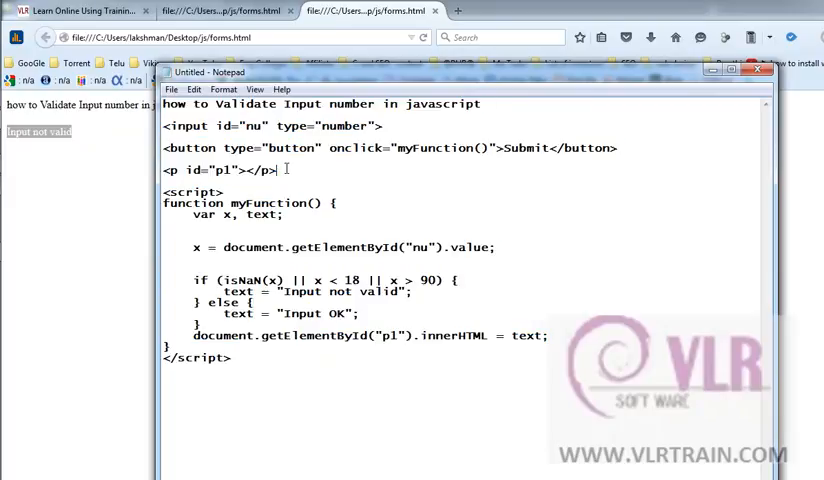